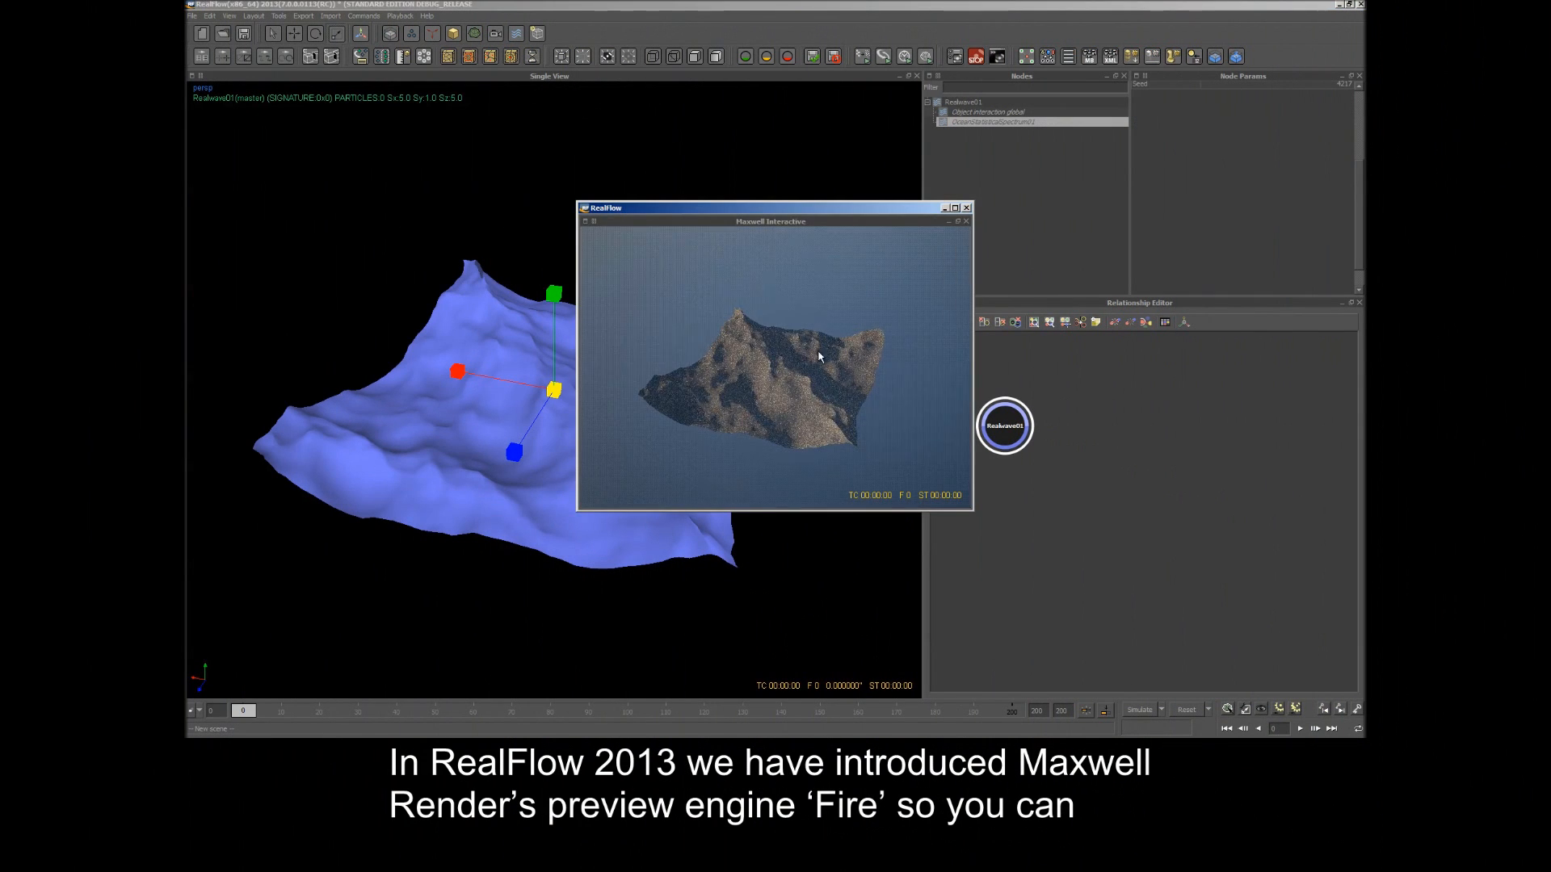
- Move the Fire preview aside and show Realwave01's Maxwell Render settings in Node Params
drag(693, 209, 945, 156)
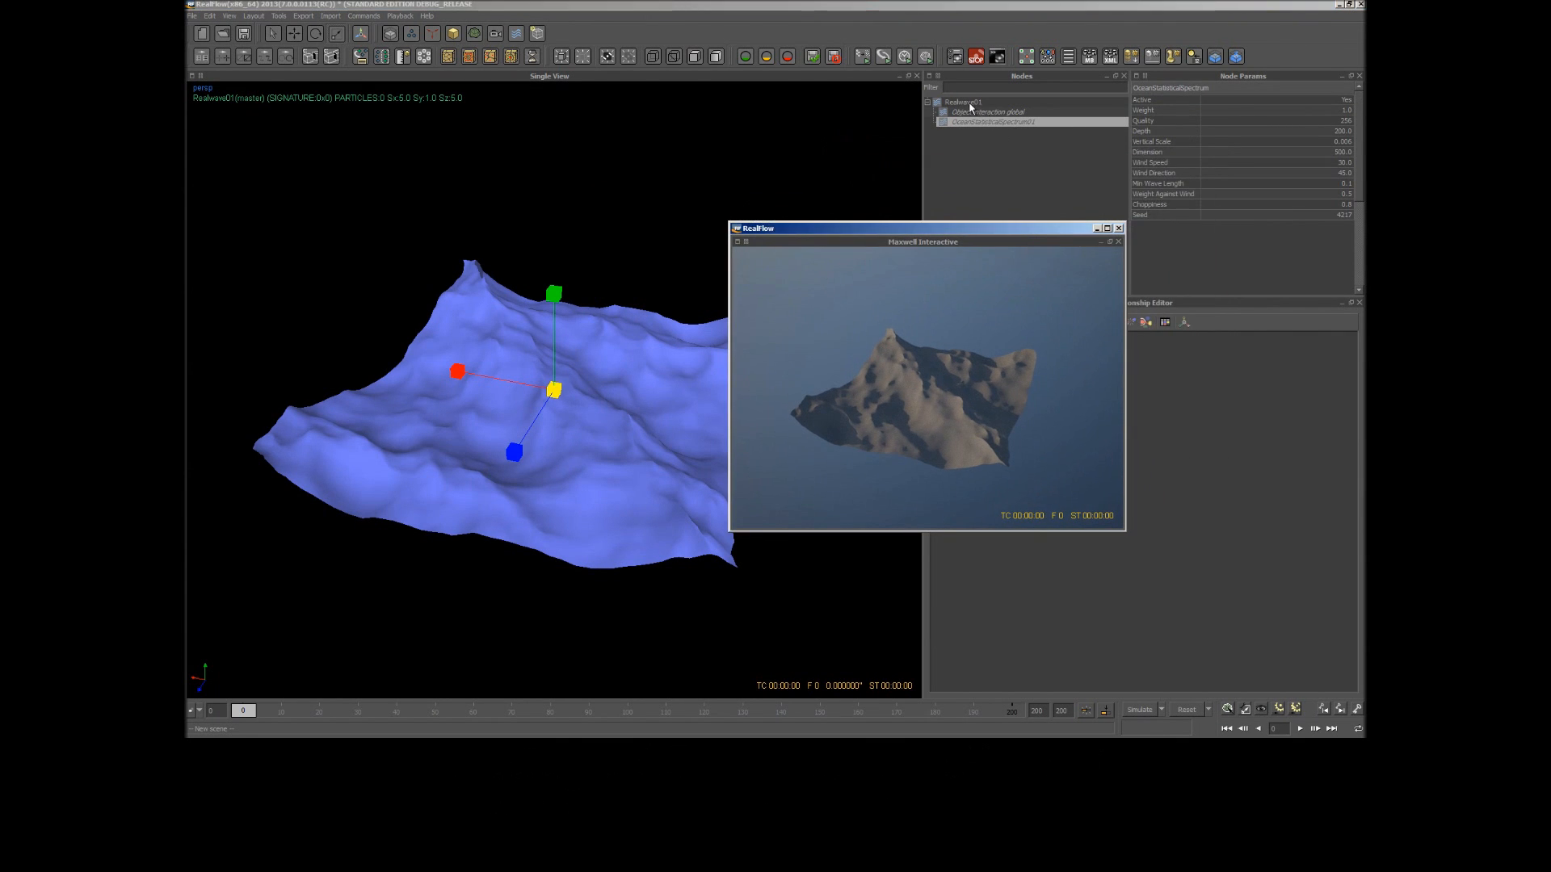
click(961, 101)
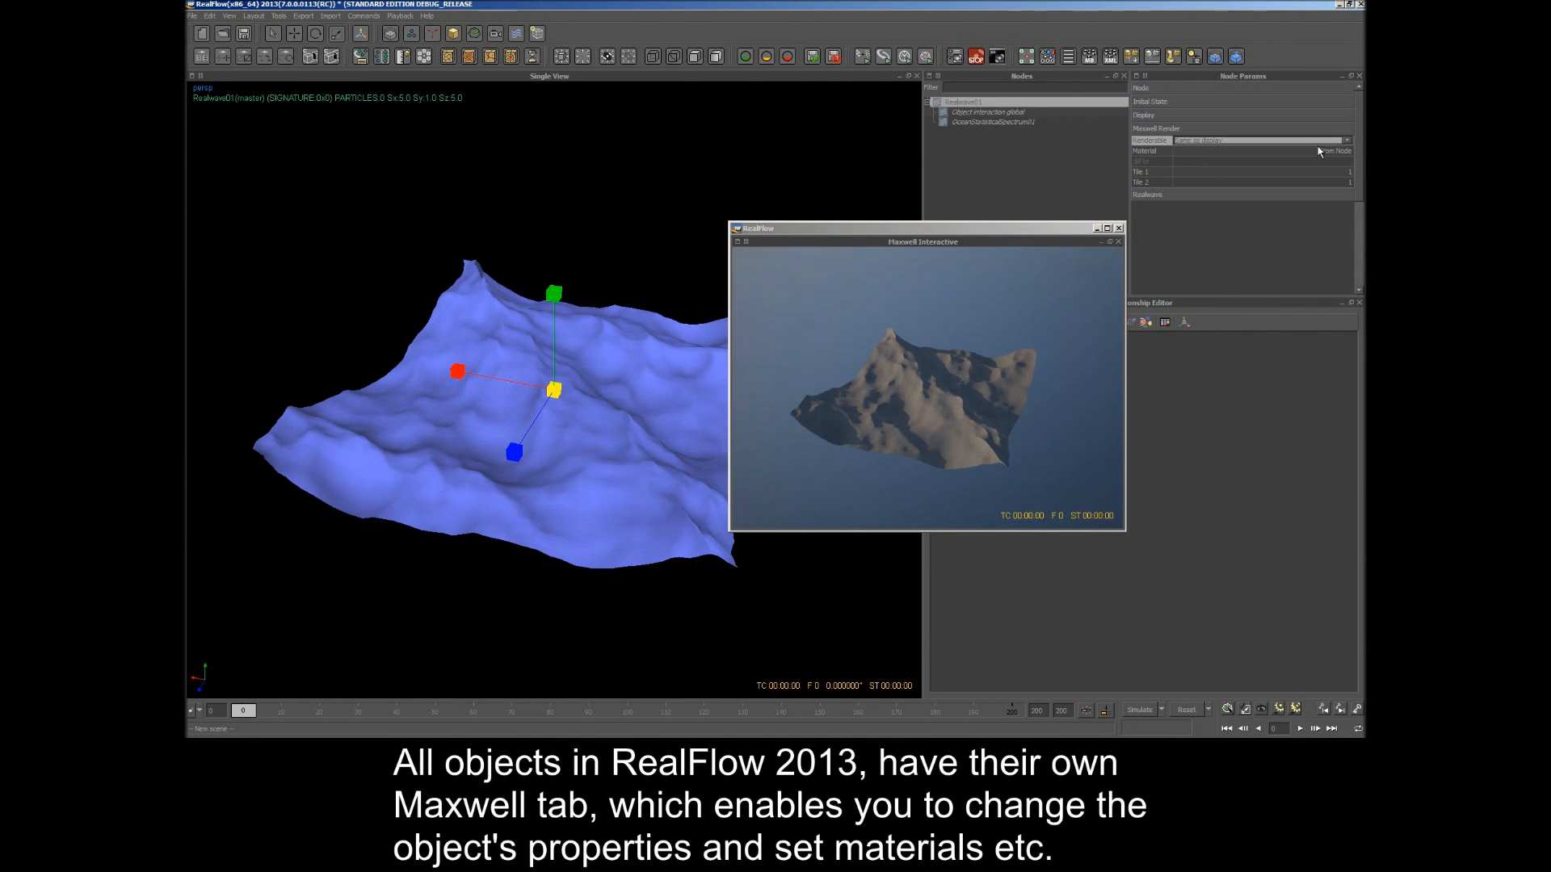
click(1345, 152)
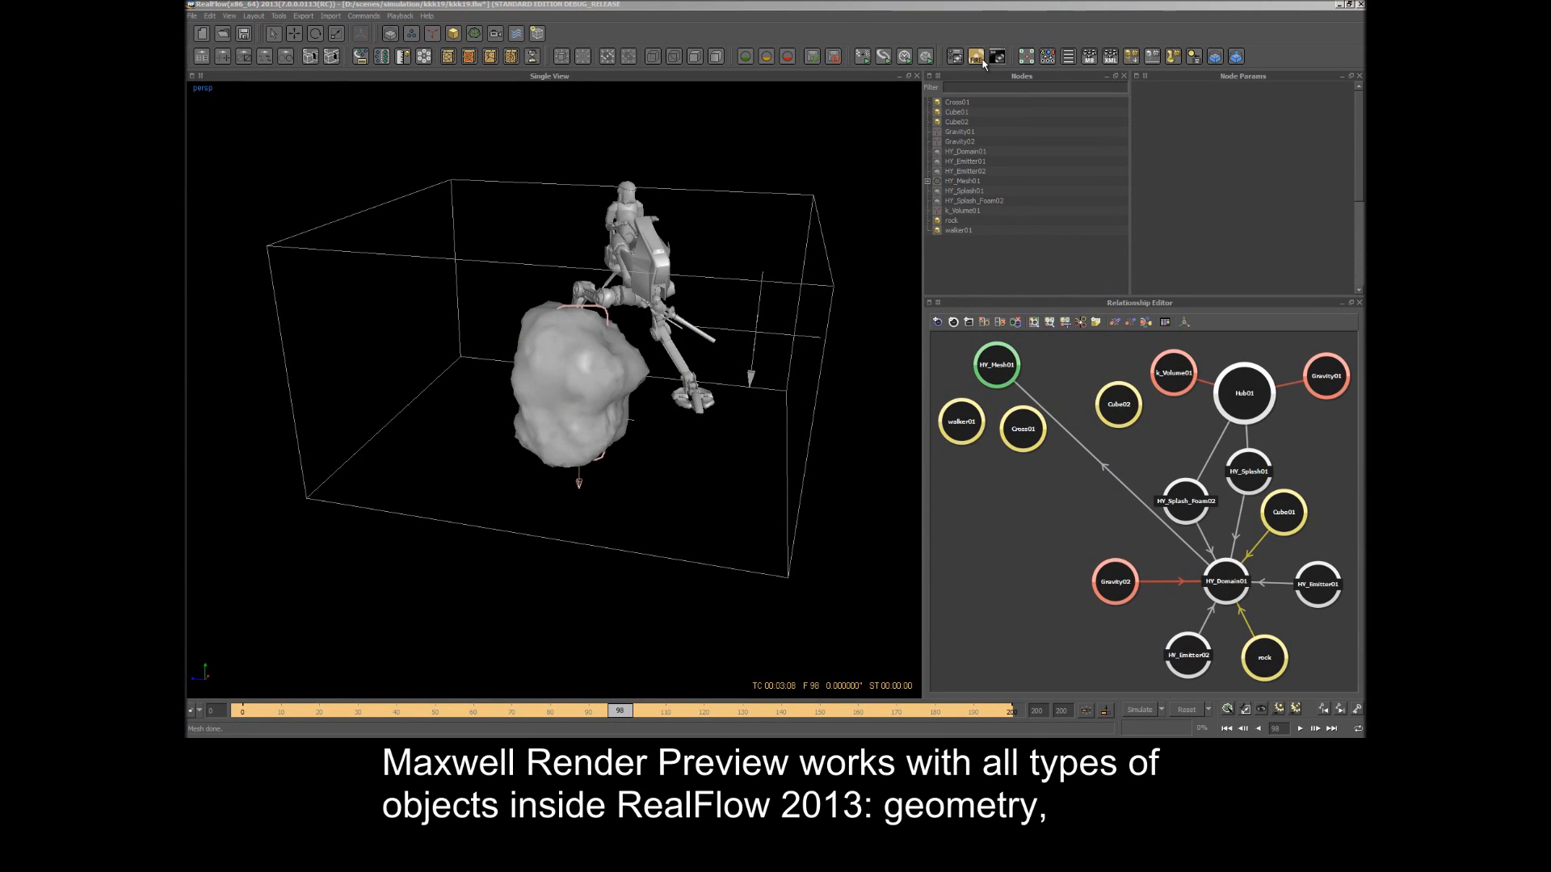
- Start the live Maxwell Interactive preview of the walker and rock scene
click(974, 56)
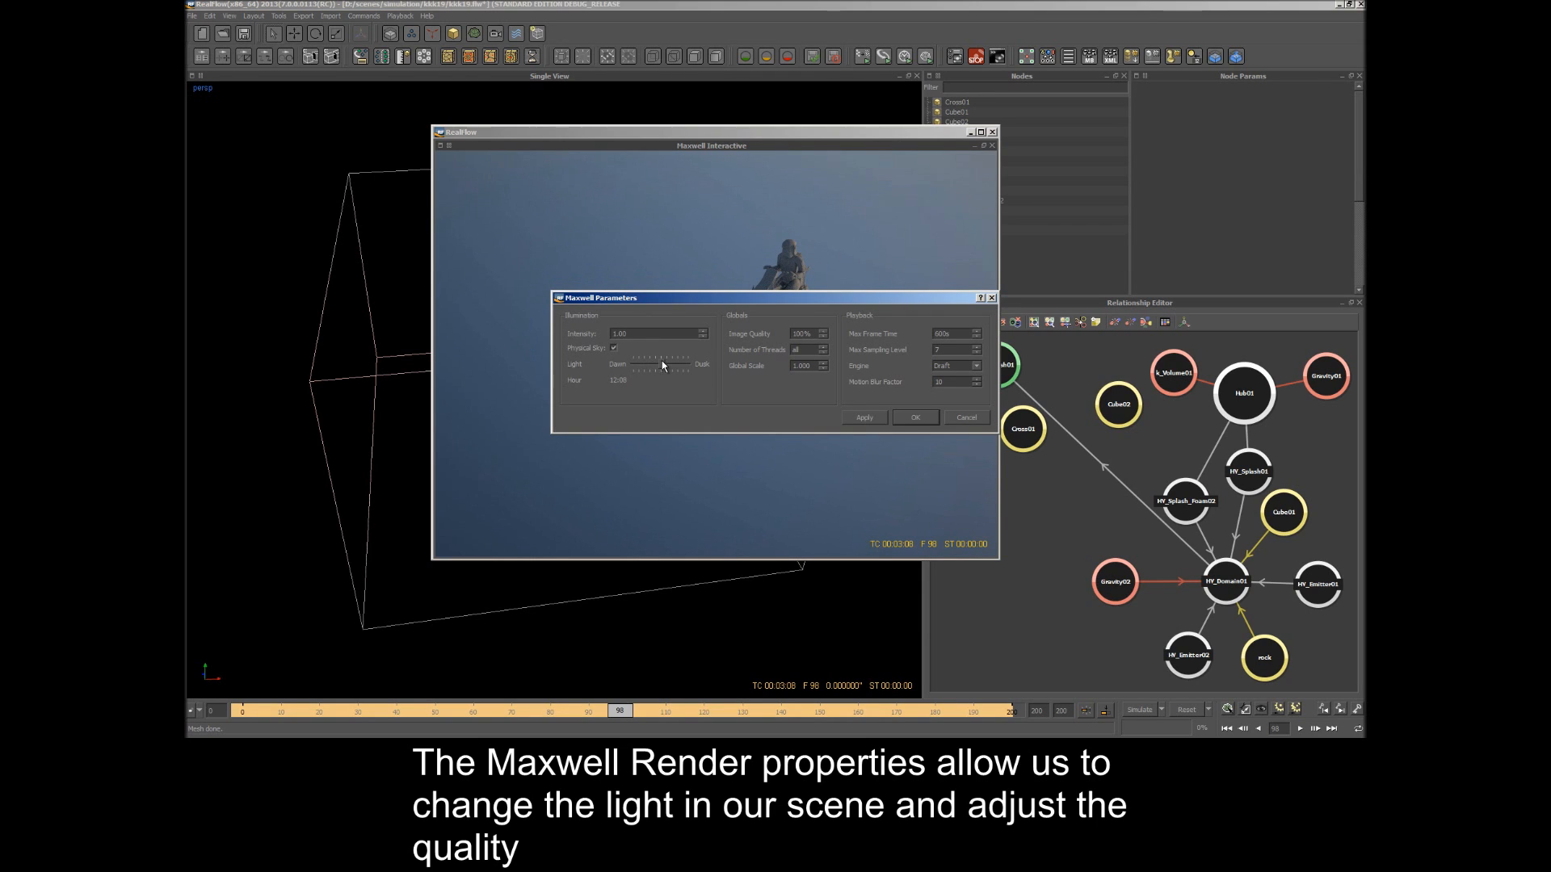
mouse_move(881, 414)
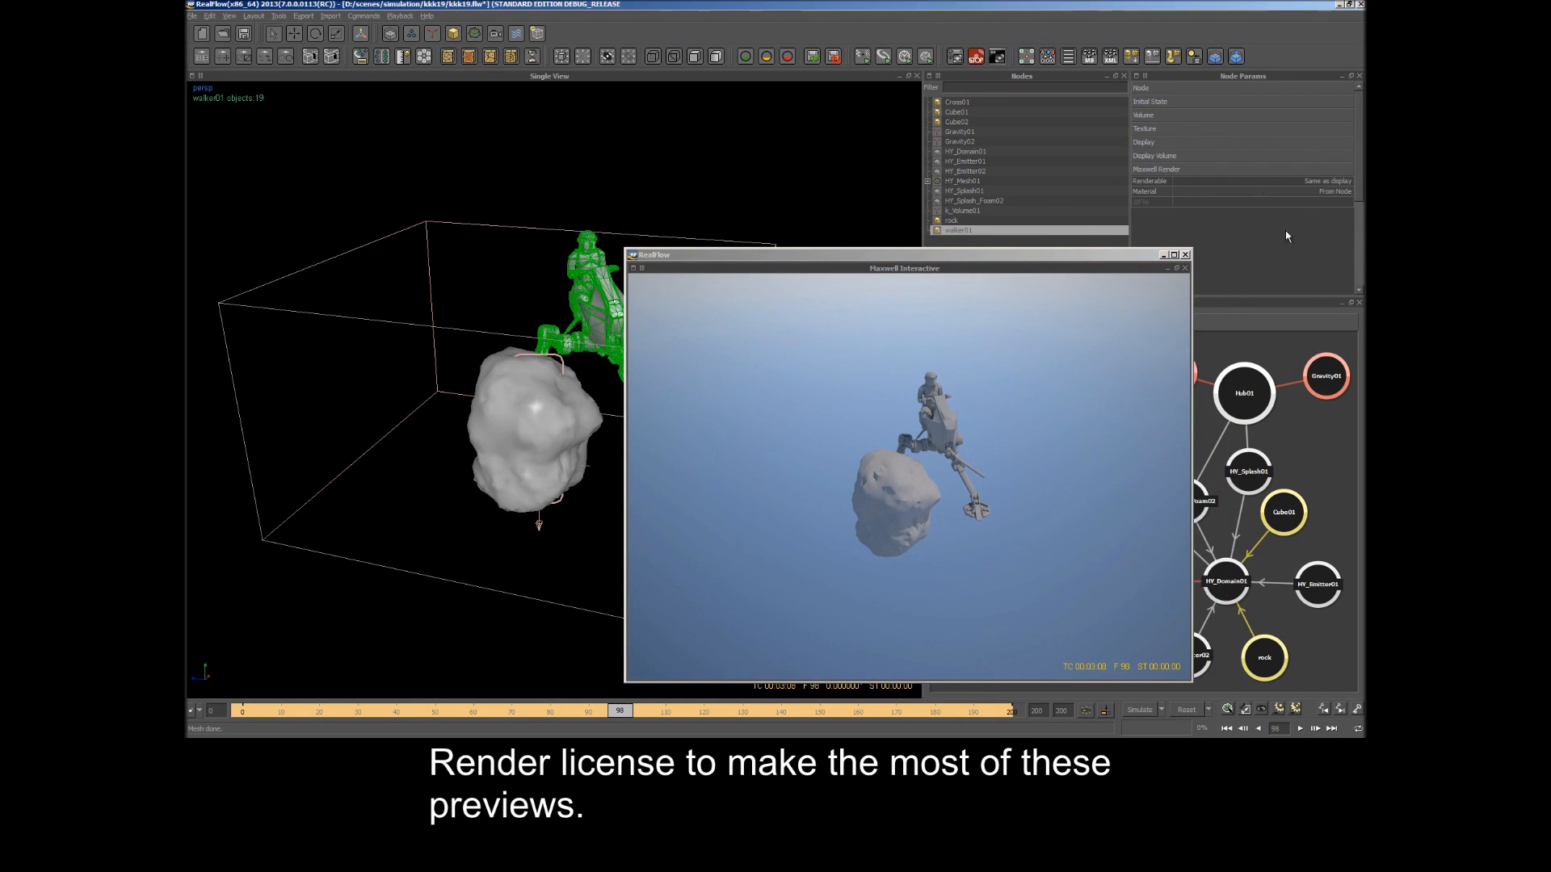
- Assign a dark metal preset material to walker01 and an amber preset material to the rock
click(1244, 181)
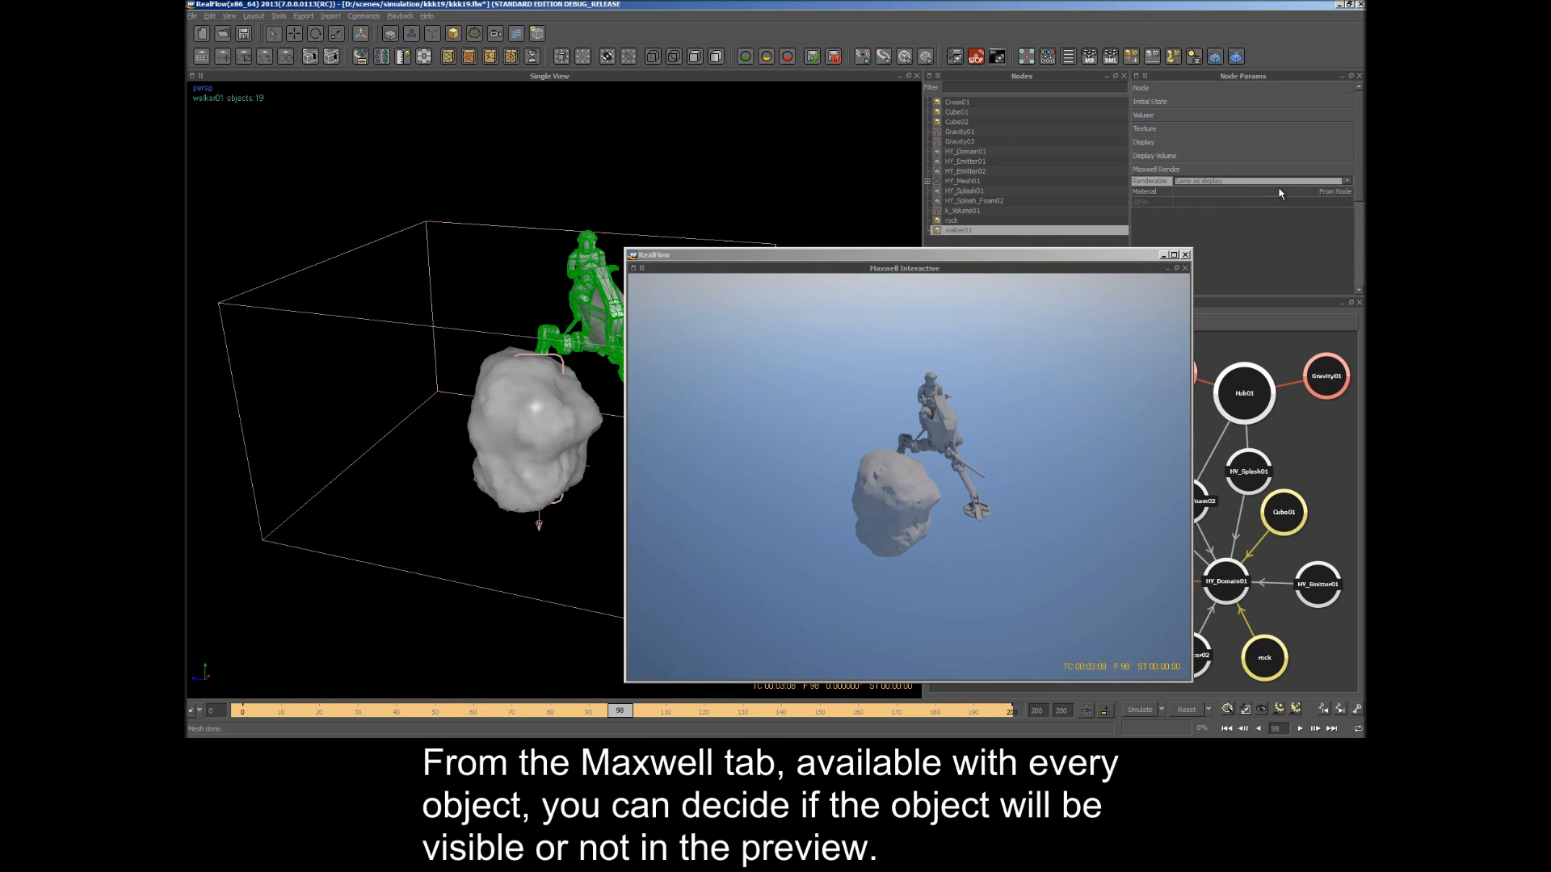
click(1262, 191)
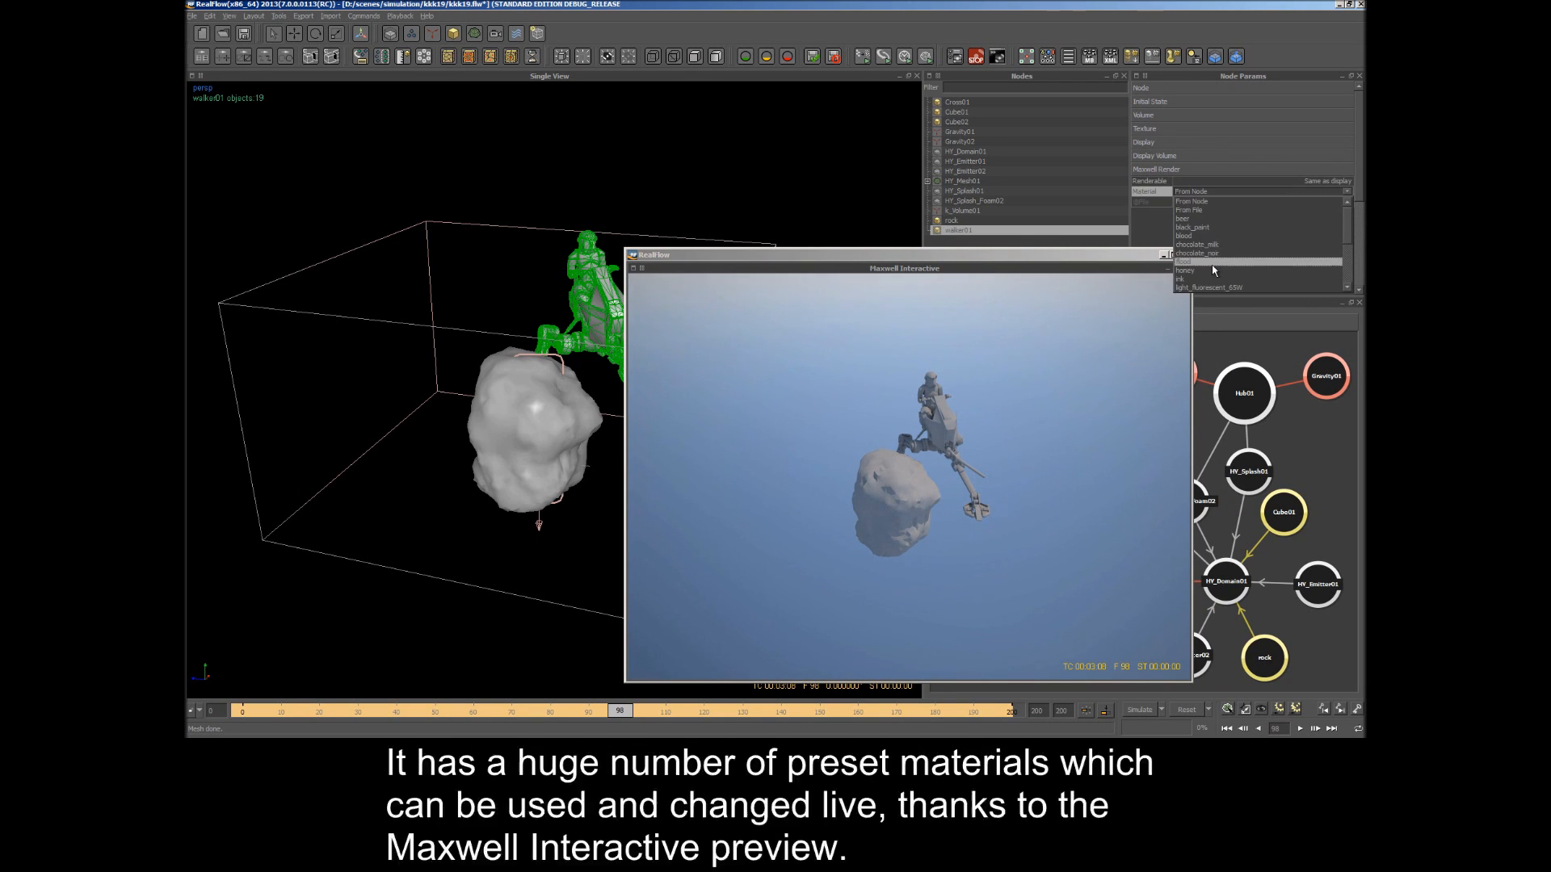
click(1196, 270)
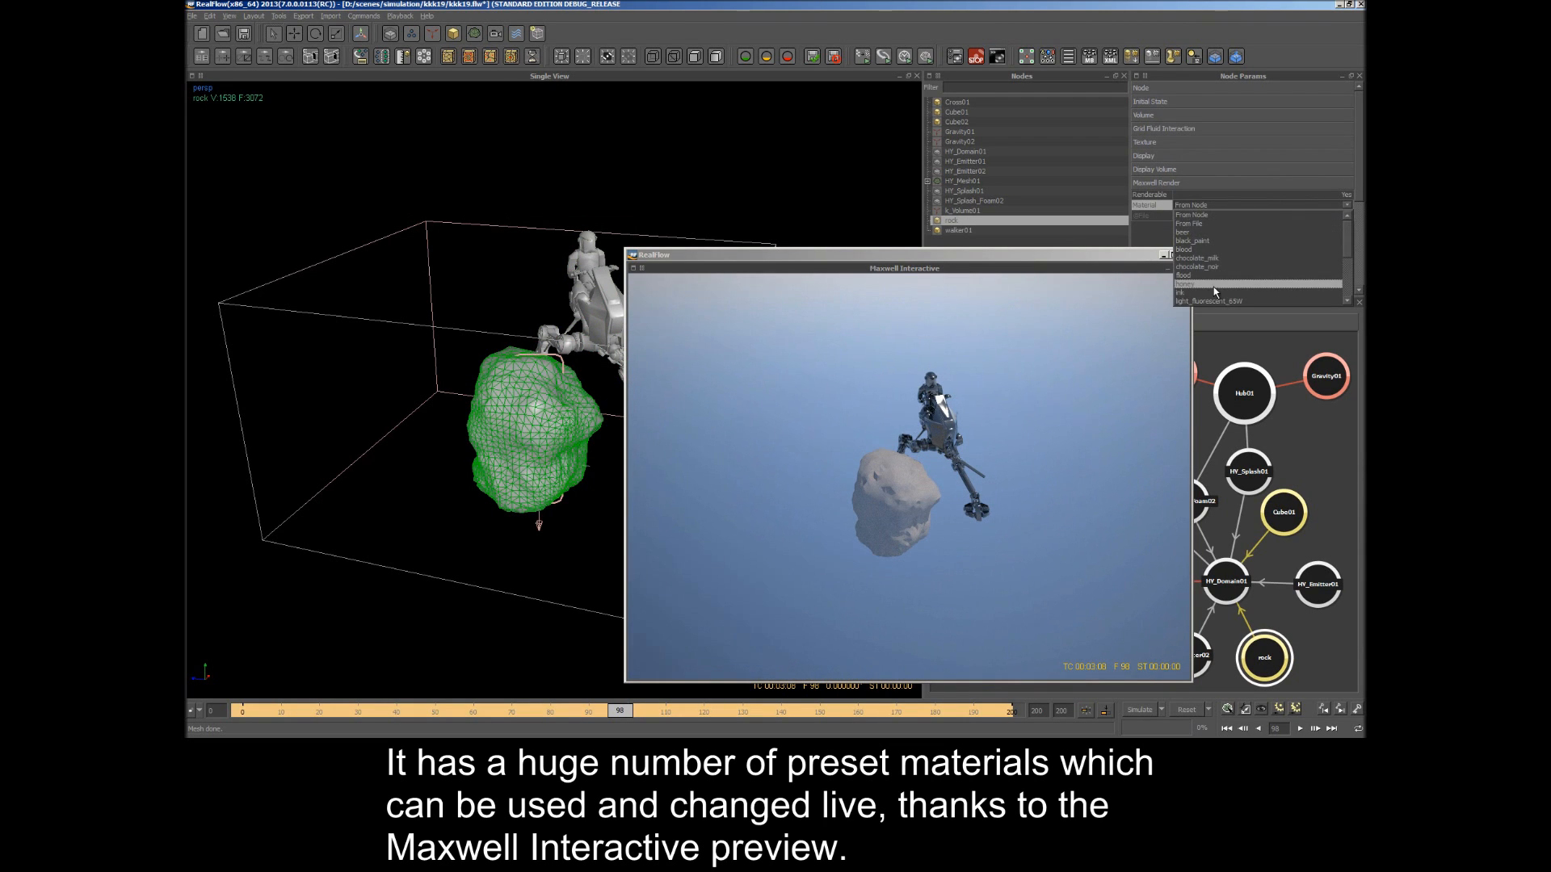
click(1187, 283)
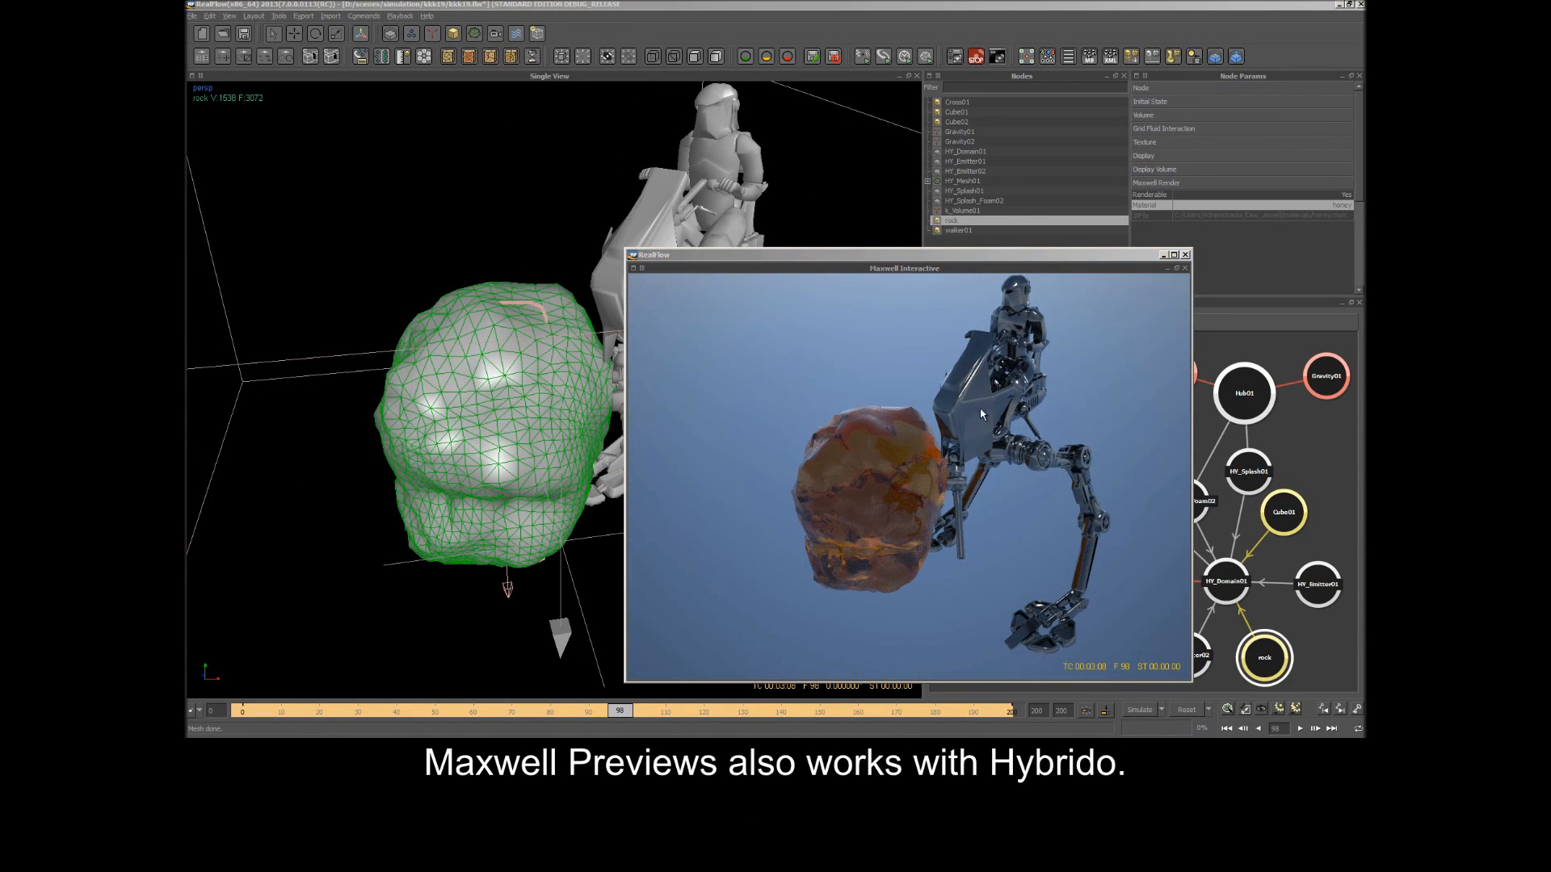
click(964, 152)
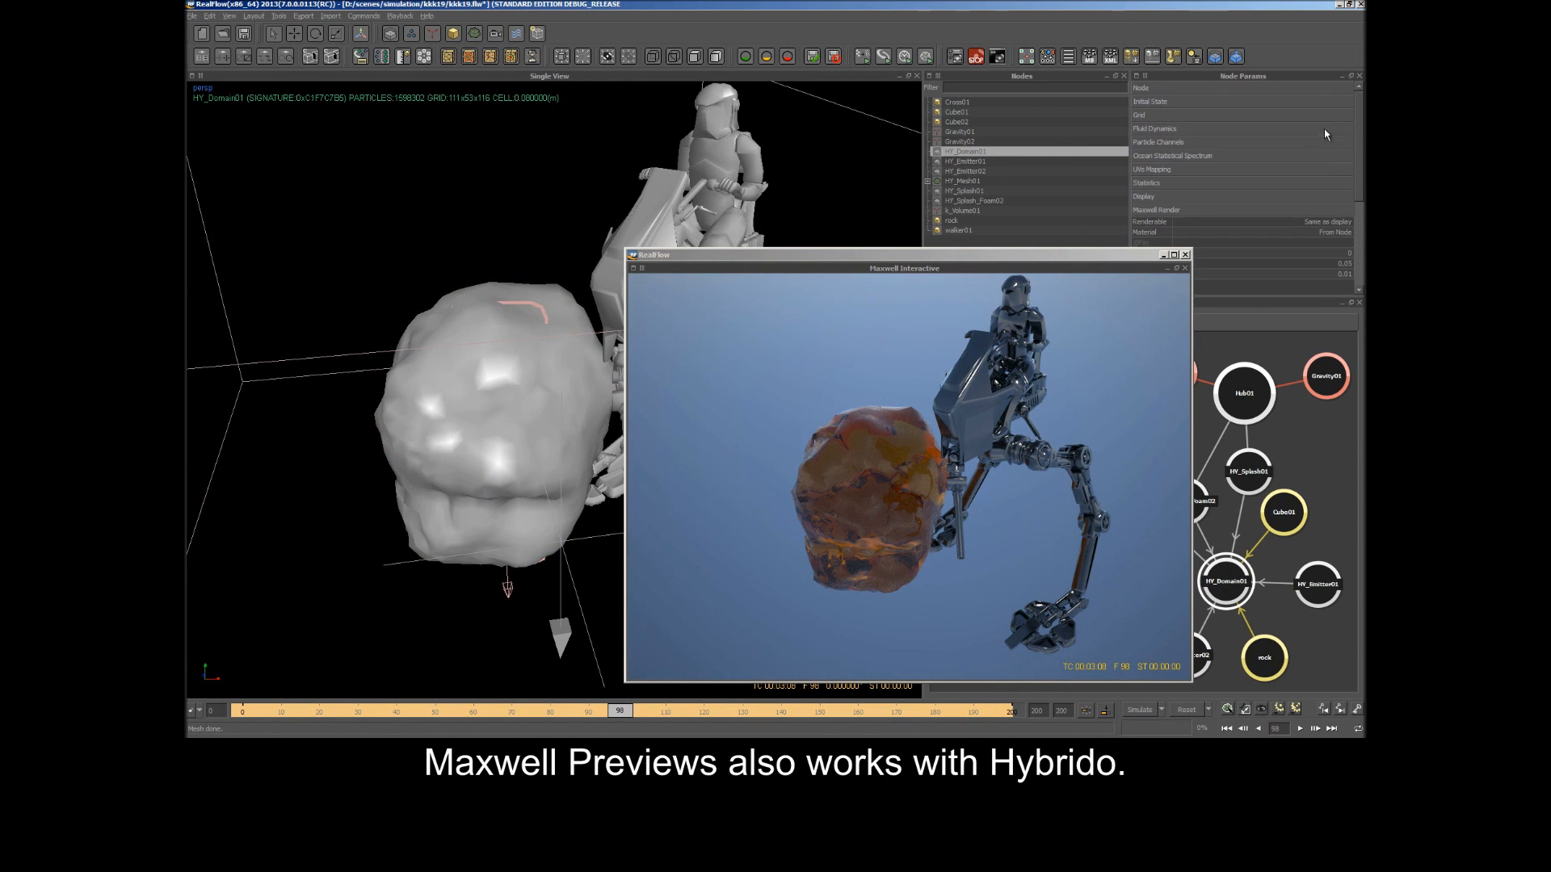
scroll(down, 3)
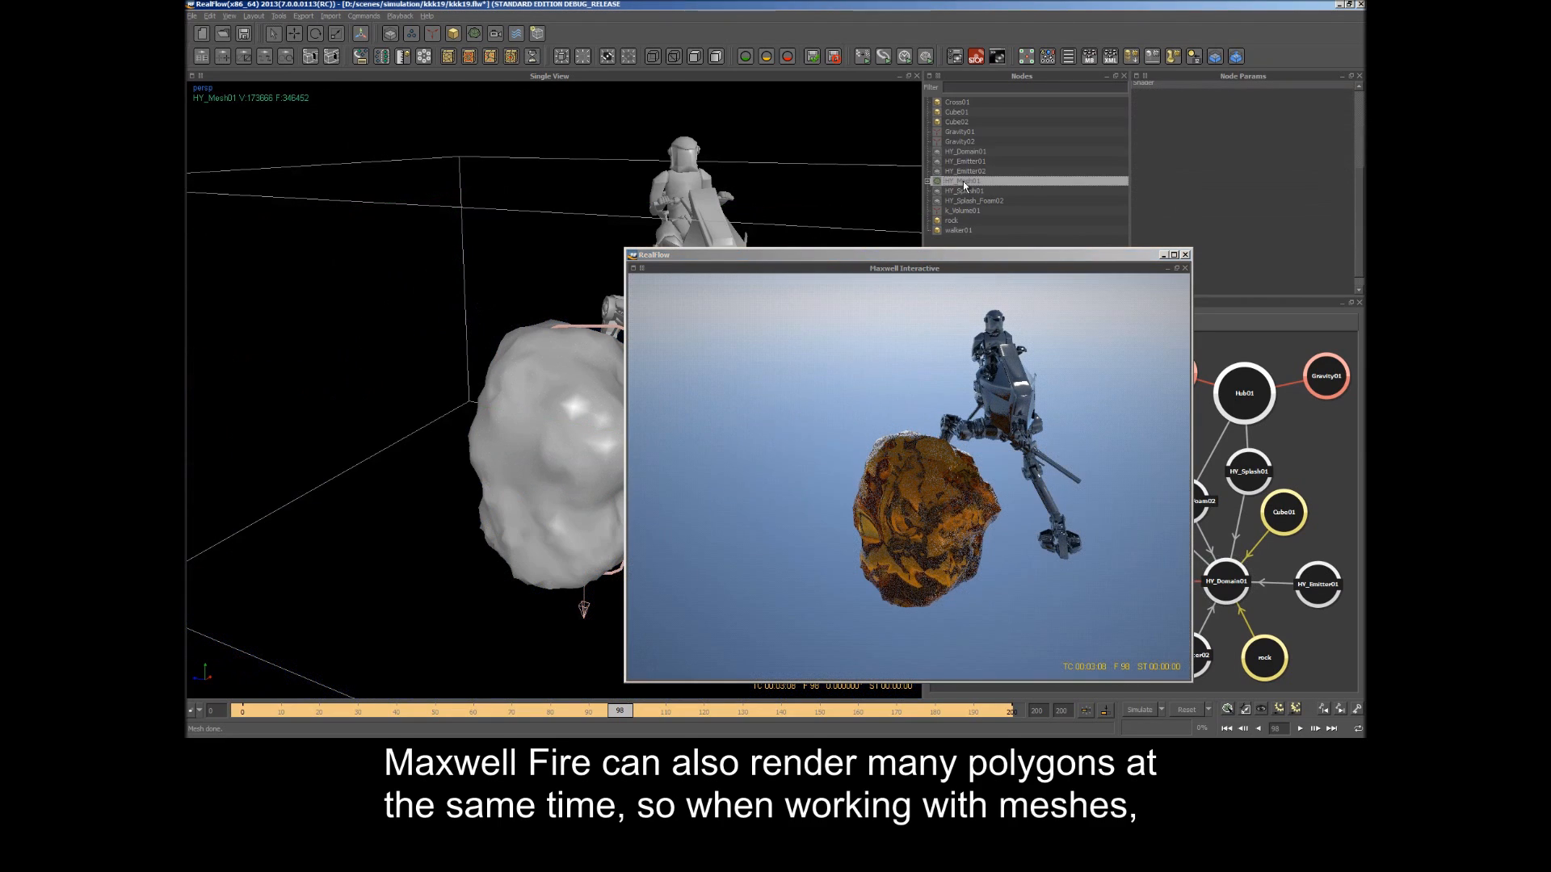
- Give the HY_Mesh01 fluid mesh a glossy dark preset Maxwell material
click(964, 179)
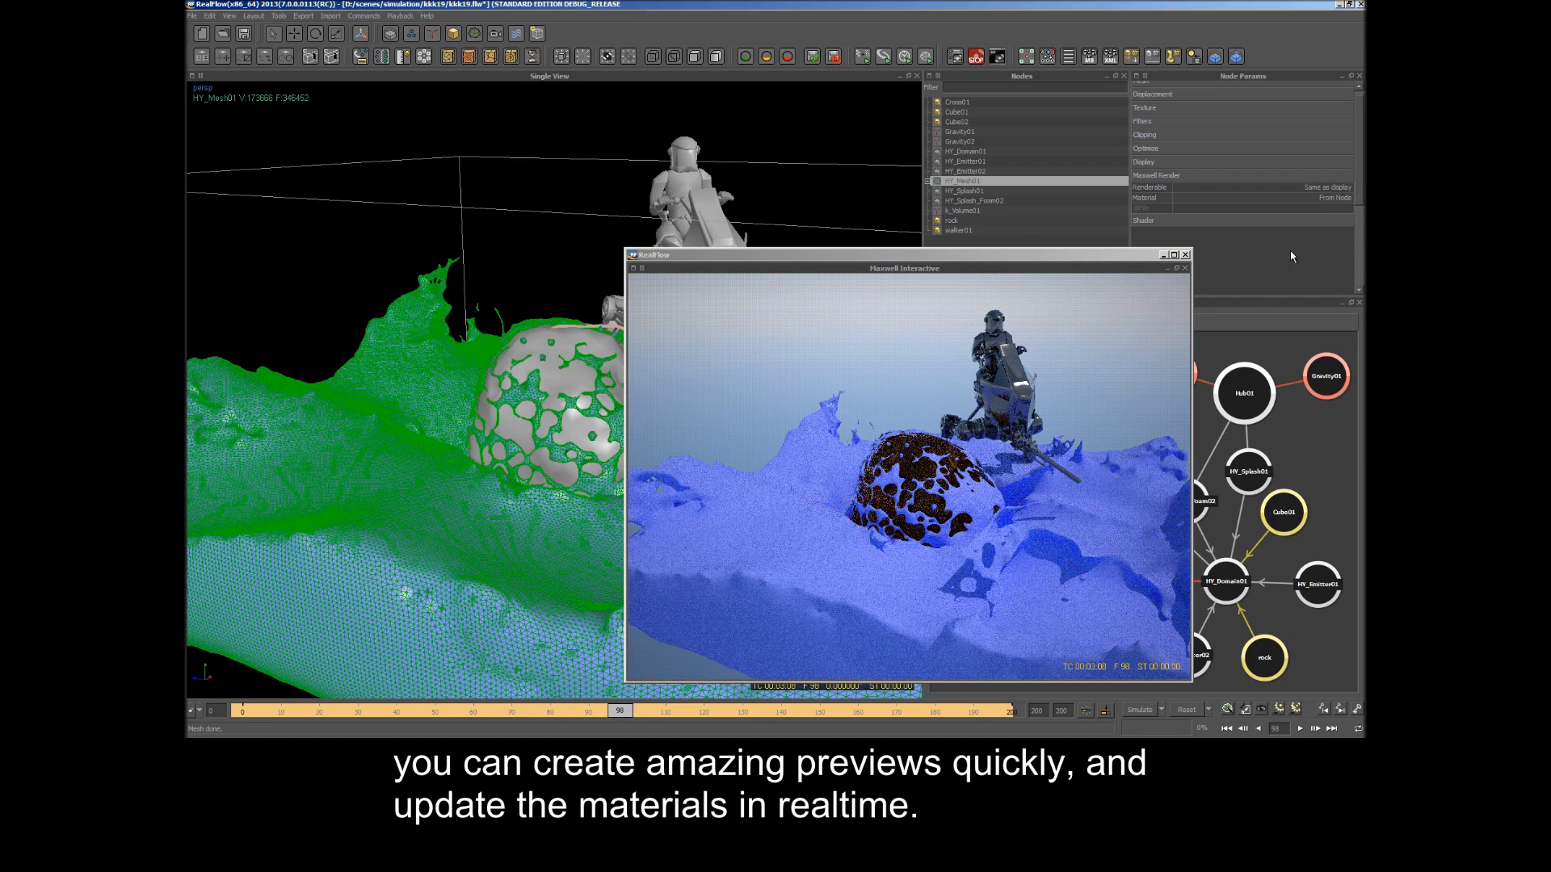
click(1257, 197)
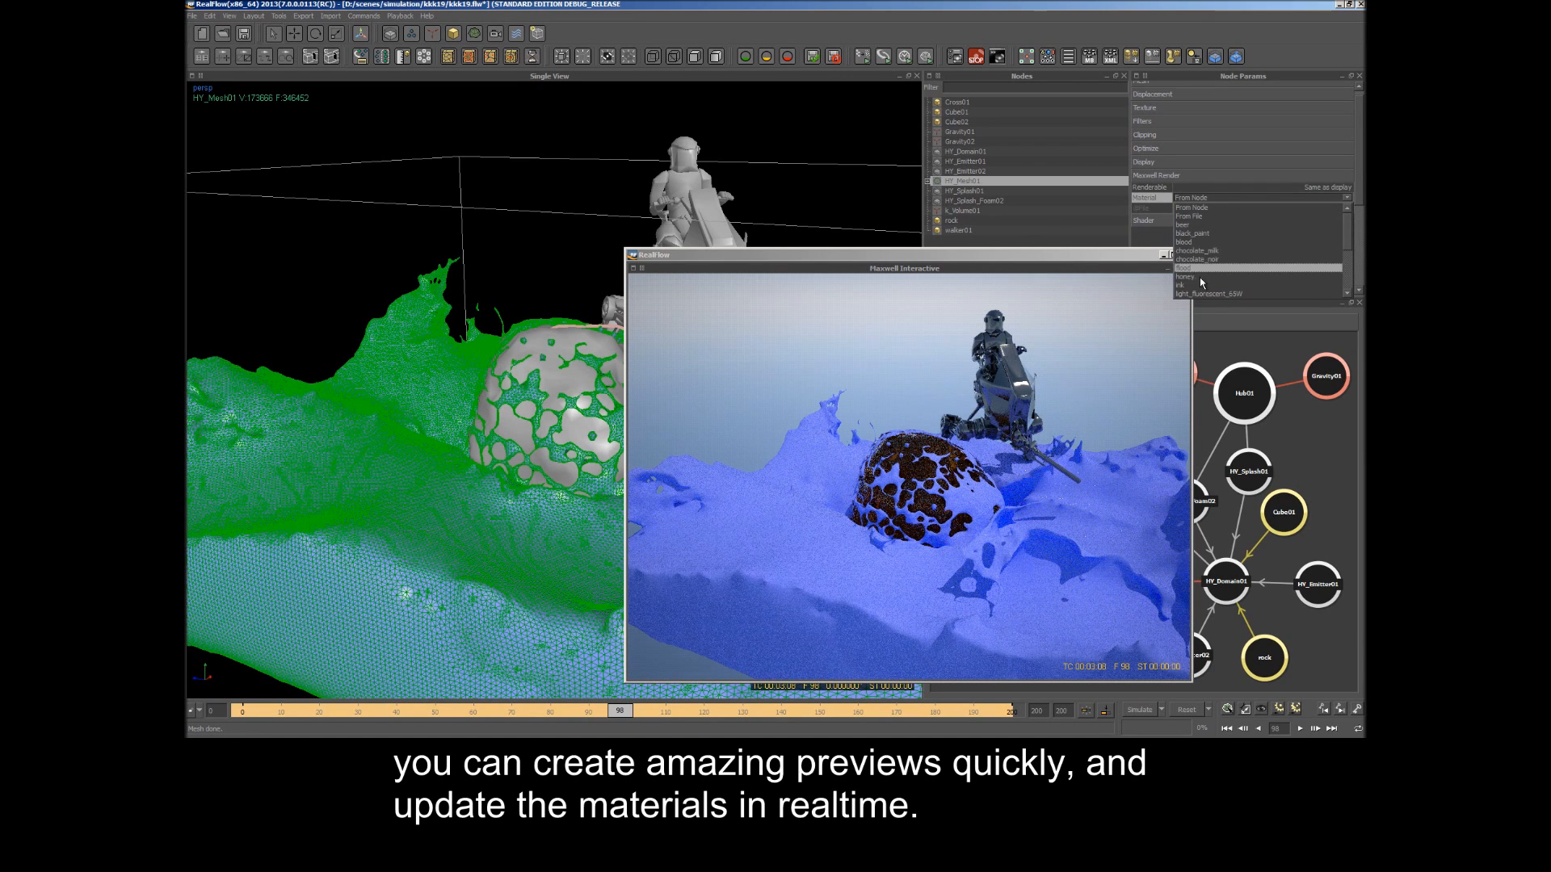
scroll(down, 3)
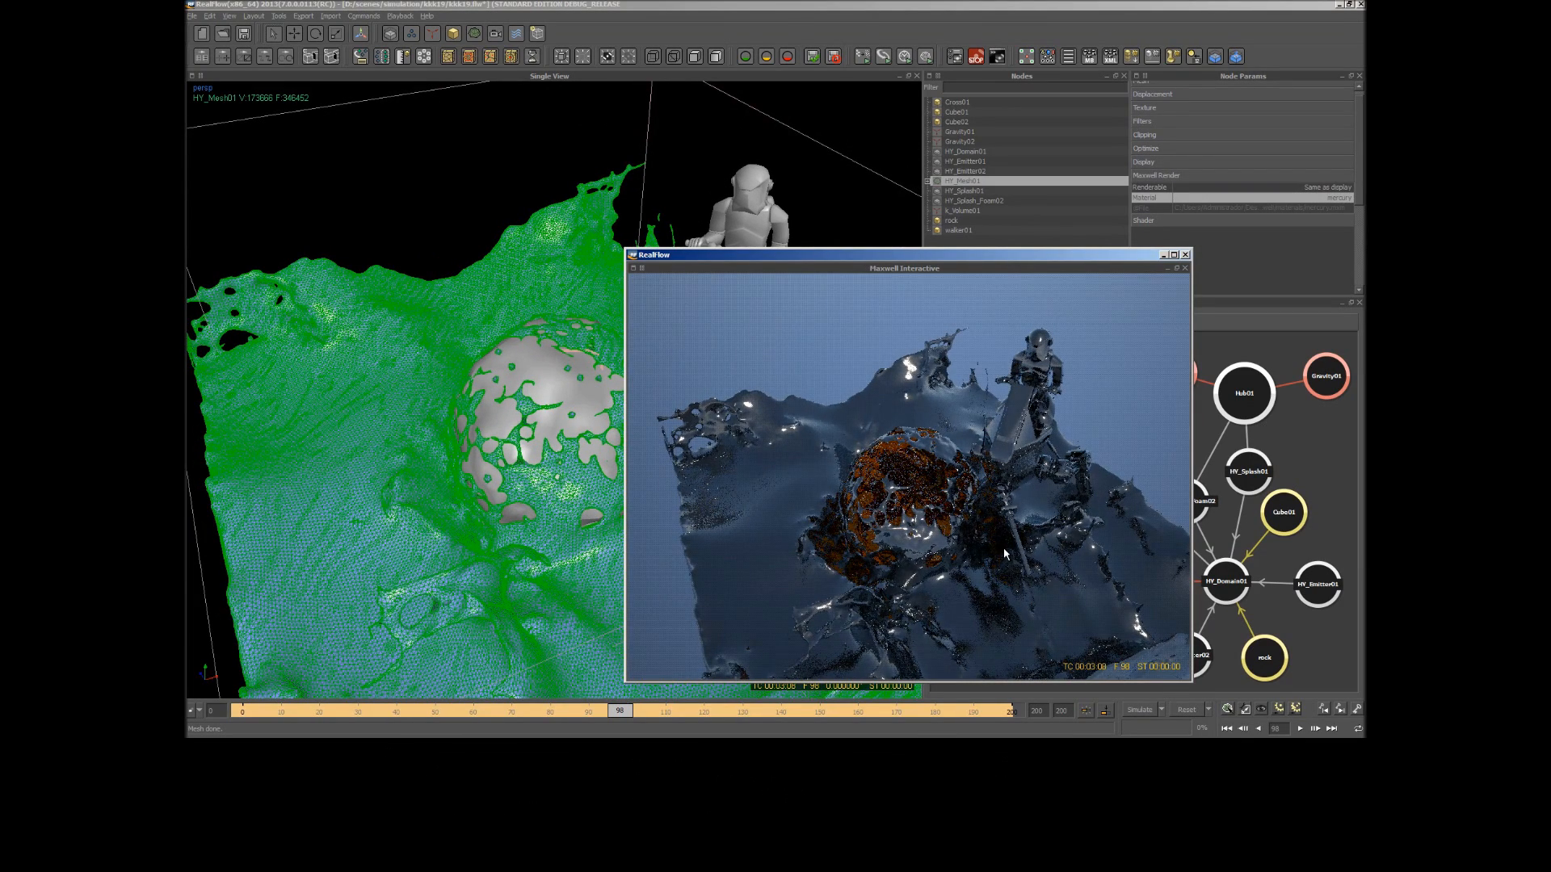
click(974, 201)
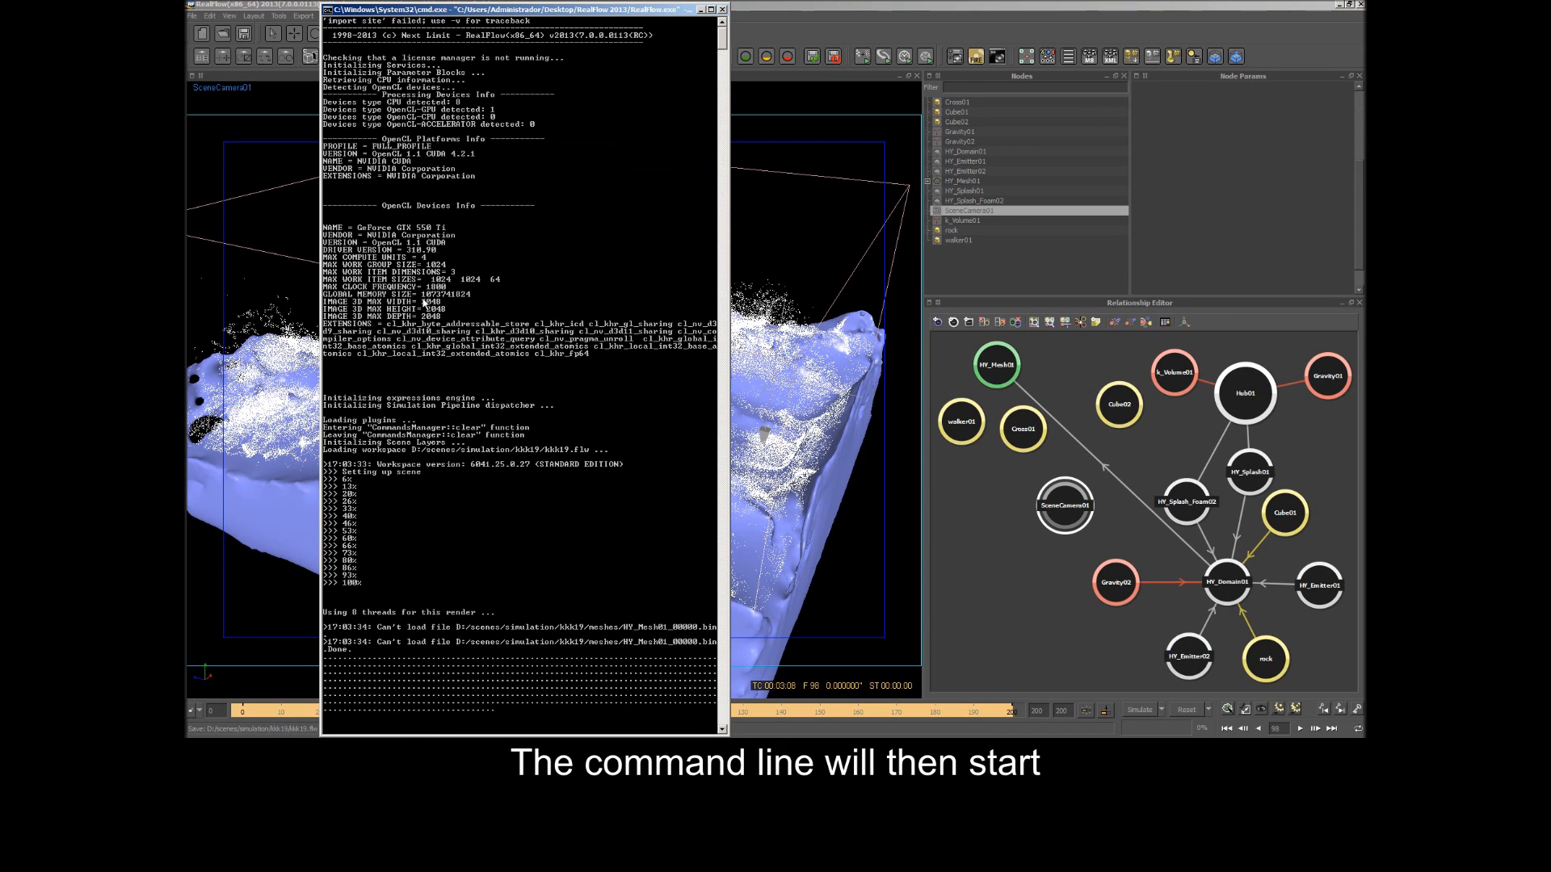
mouse_move(512, 522)
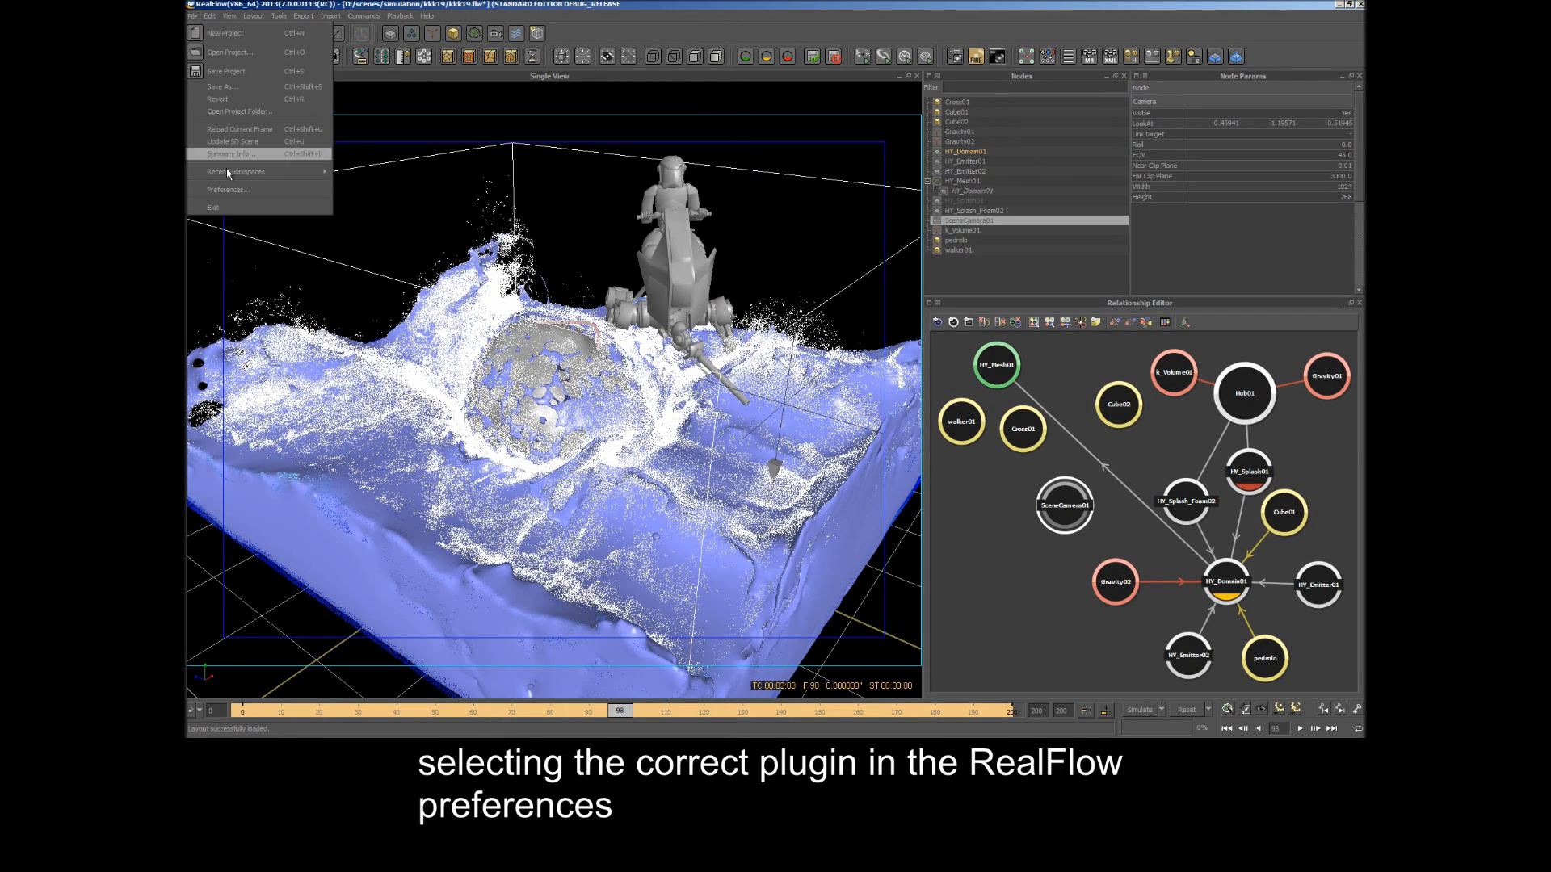
- Set CmdSendPreview as the Job Manager preview plugin in Preferences and confirm
click(228, 189)
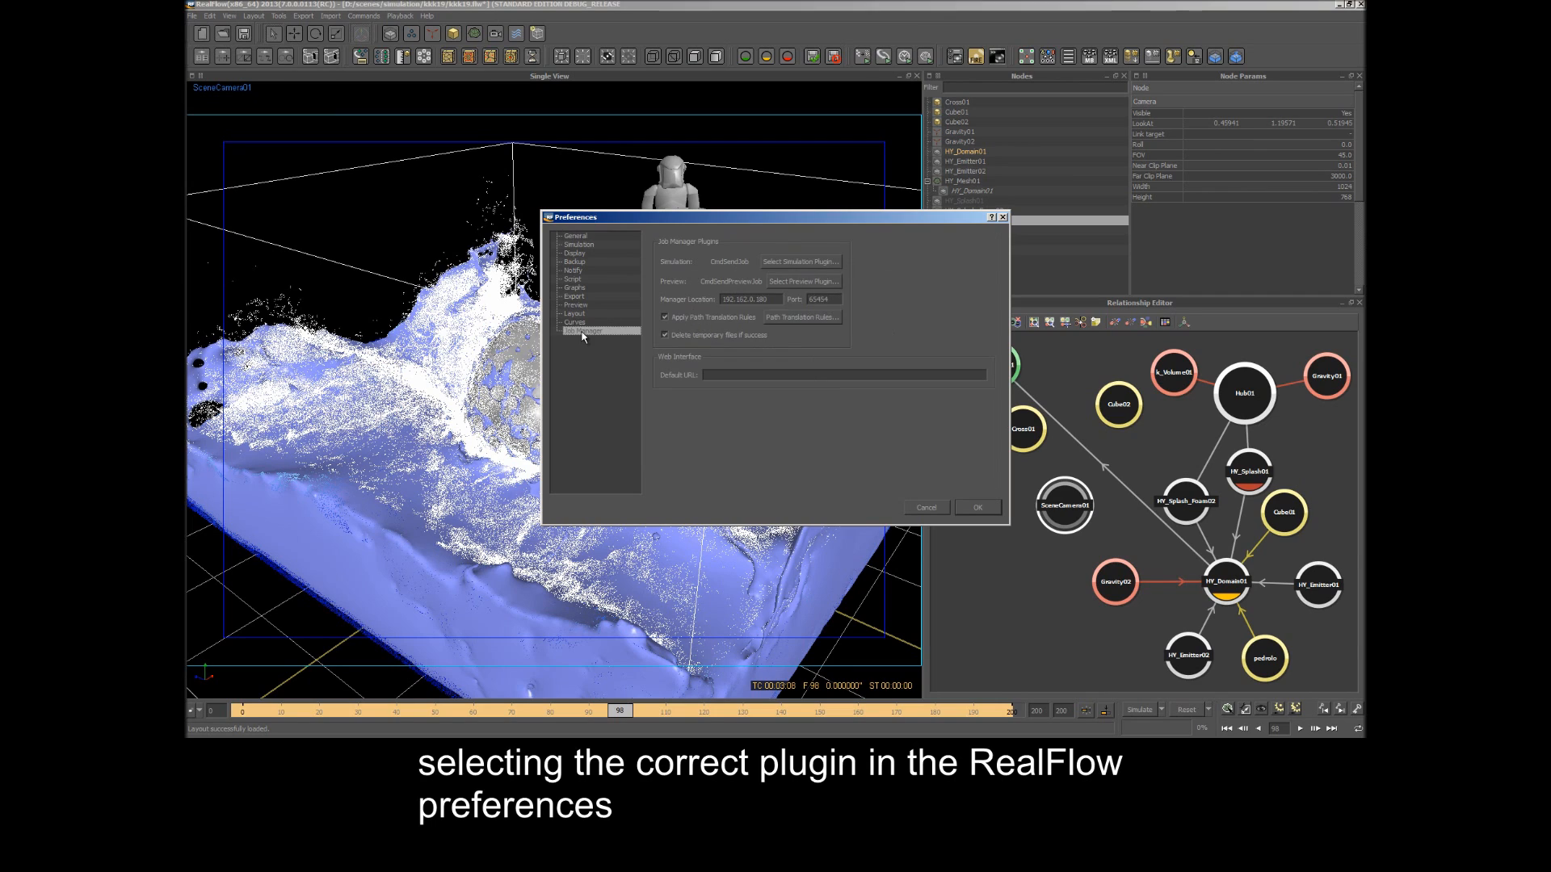
mouse_move(803, 285)
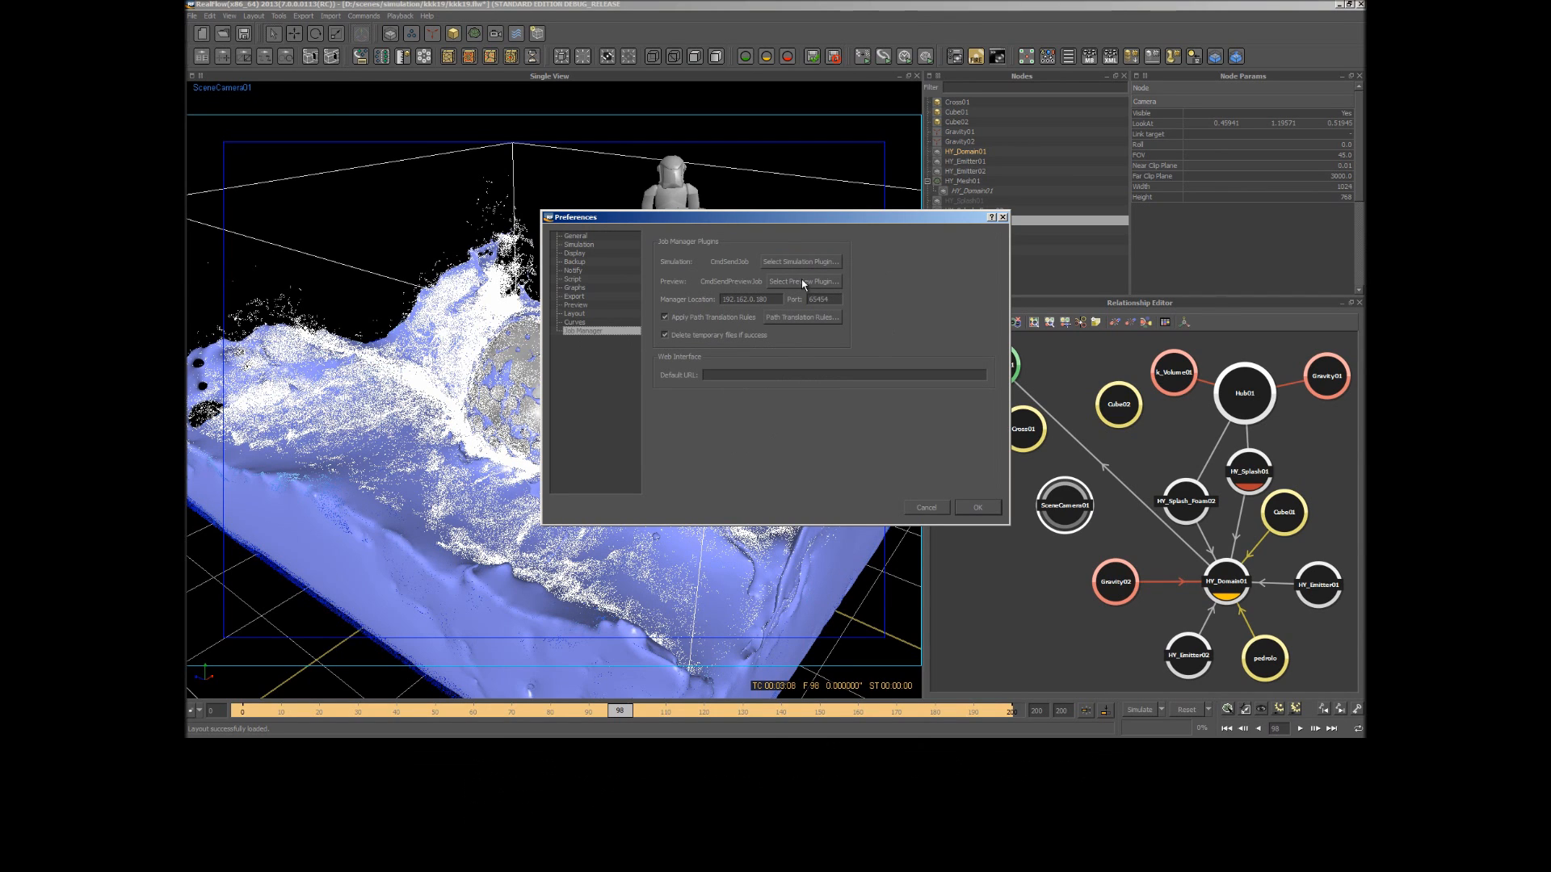
click(801, 281)
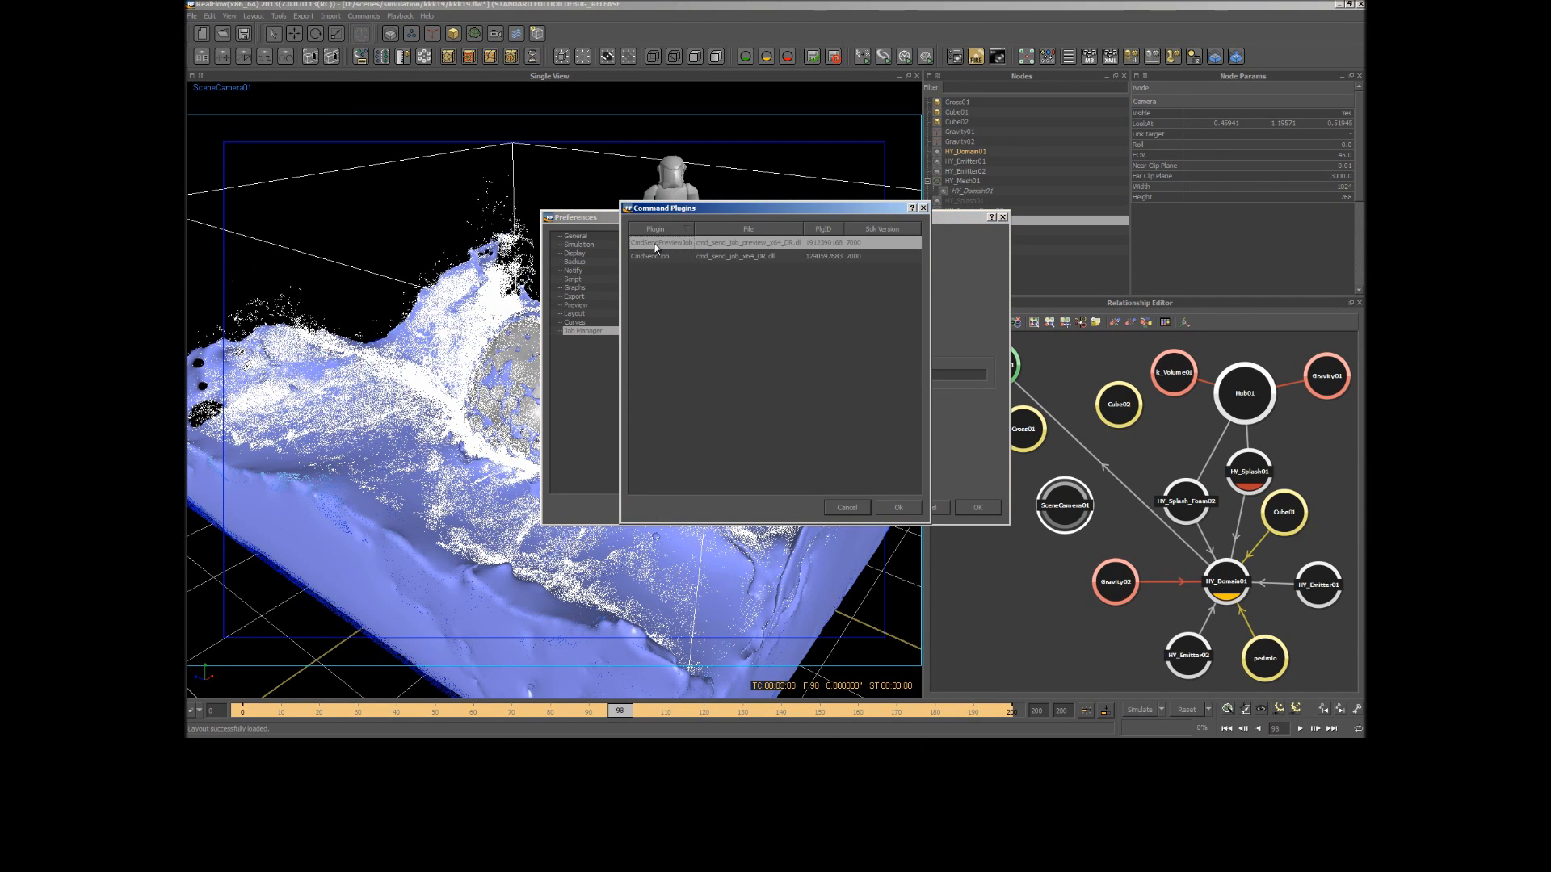
click(897, 508)
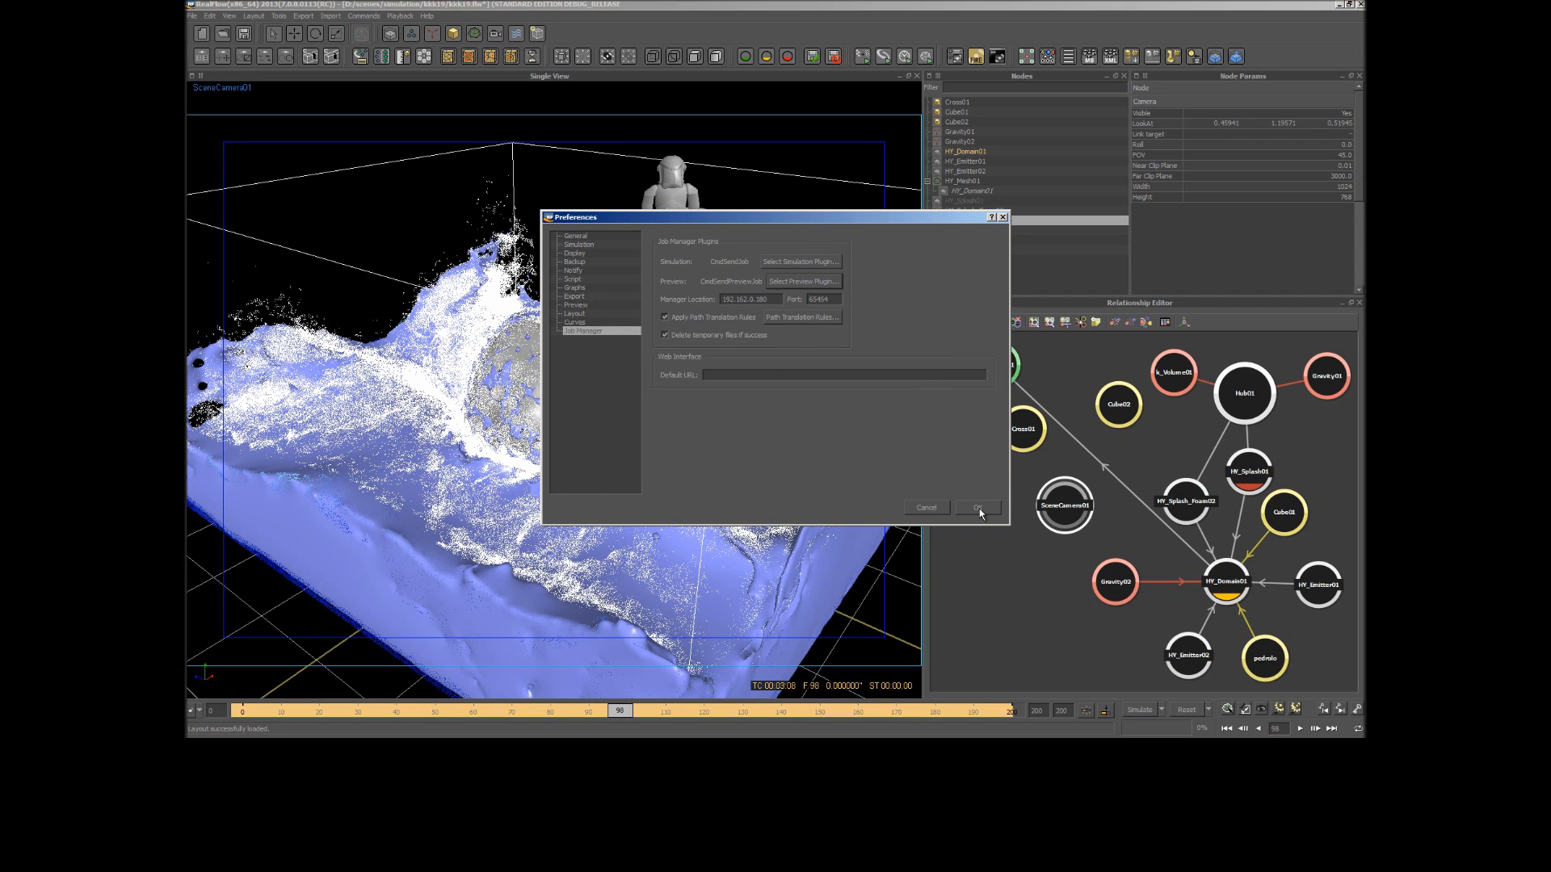
click(977, 507)
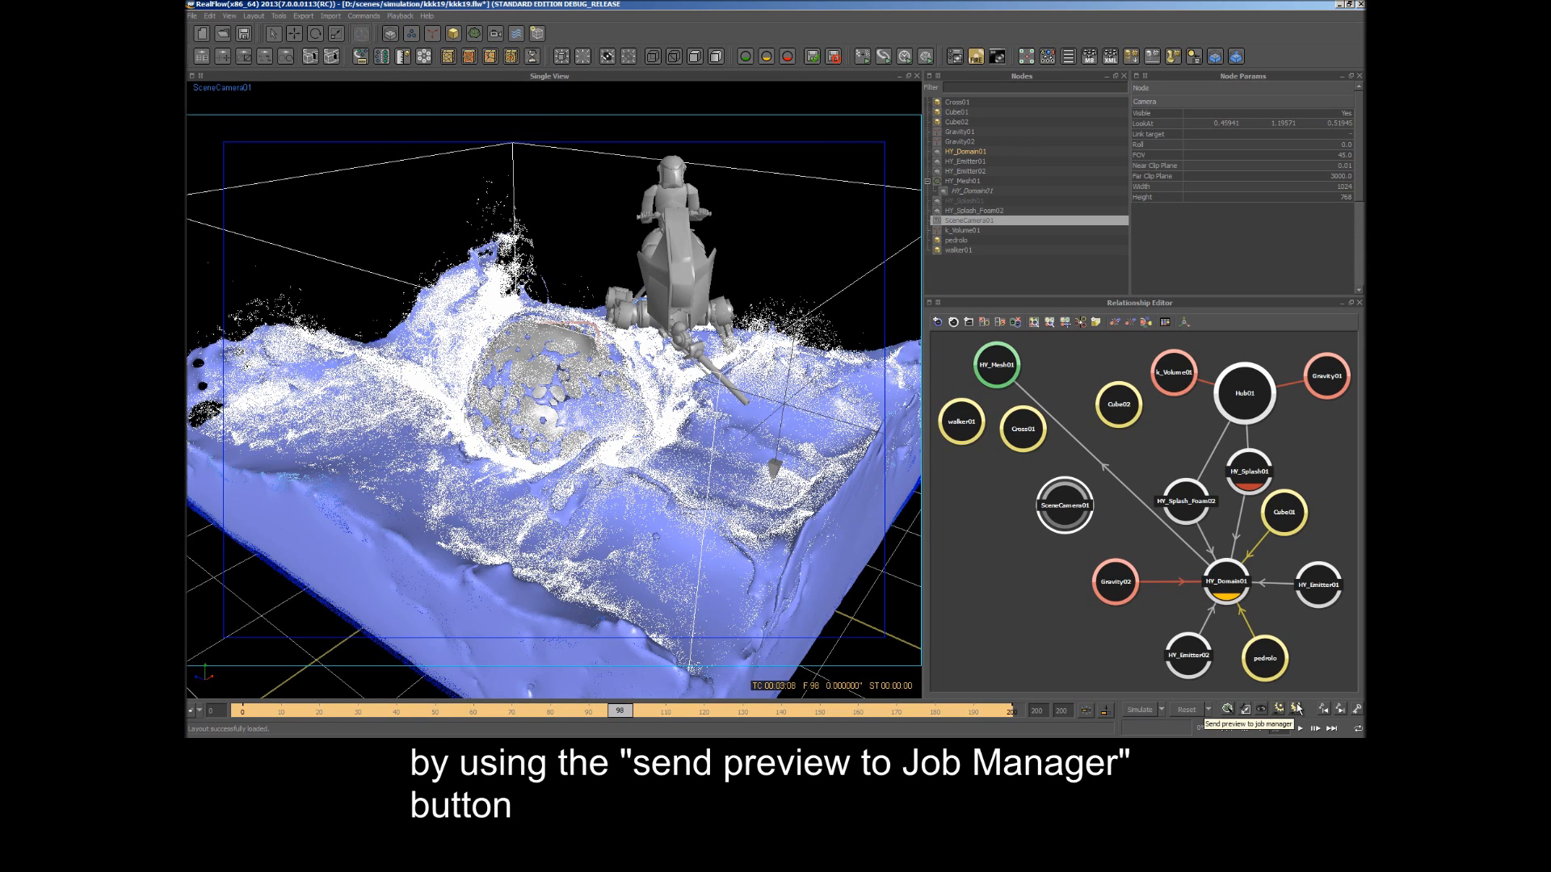
- Send the splash preview to the Job Manager and play the rendered walker animation
click(1296, 709)
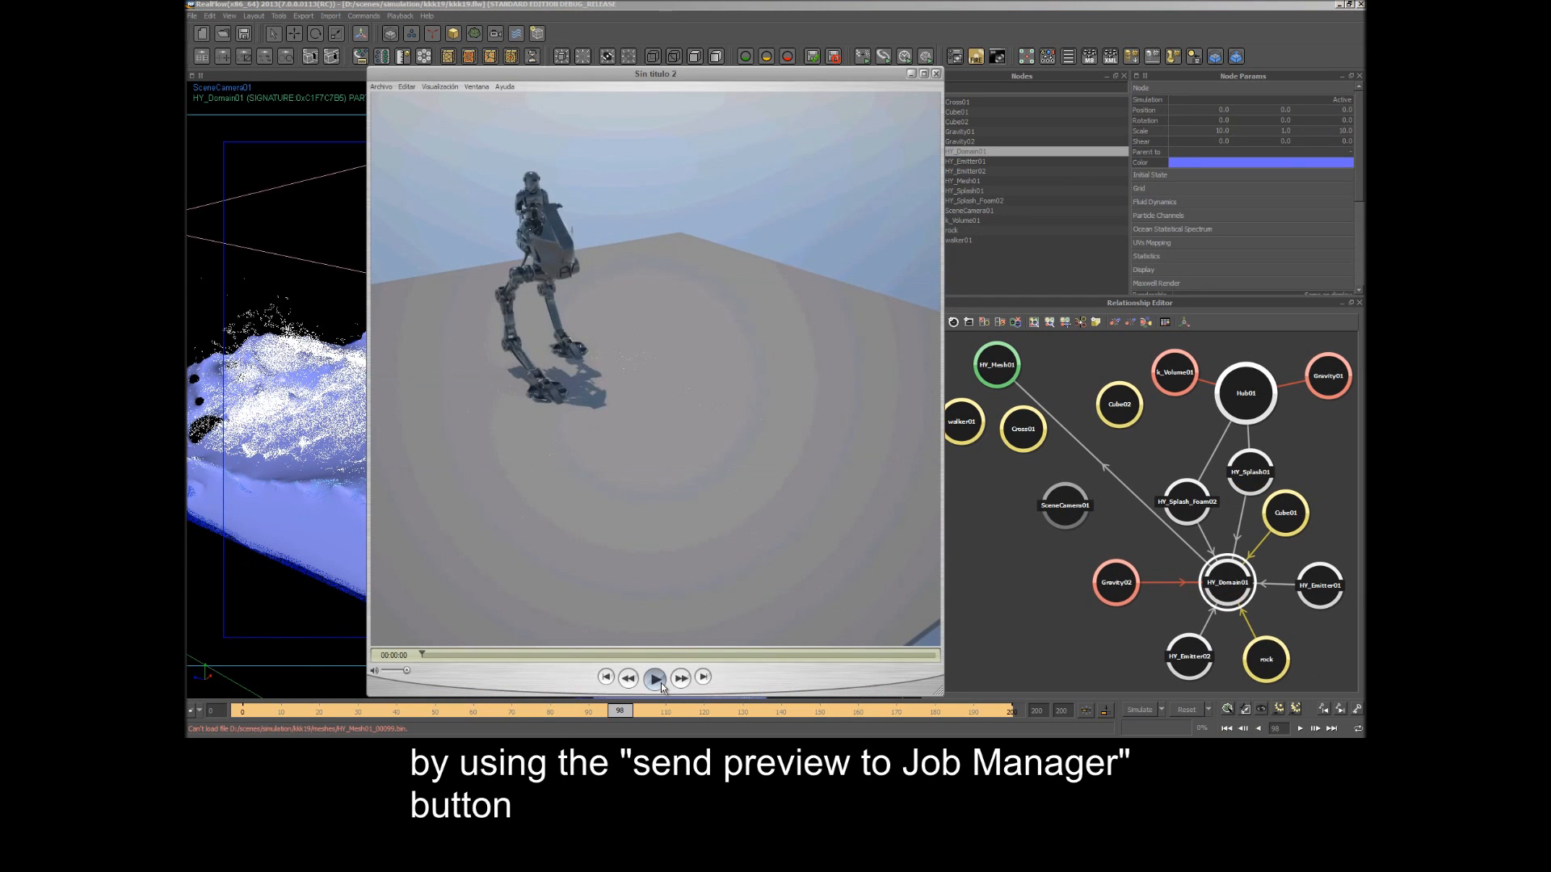
click(655, 677)
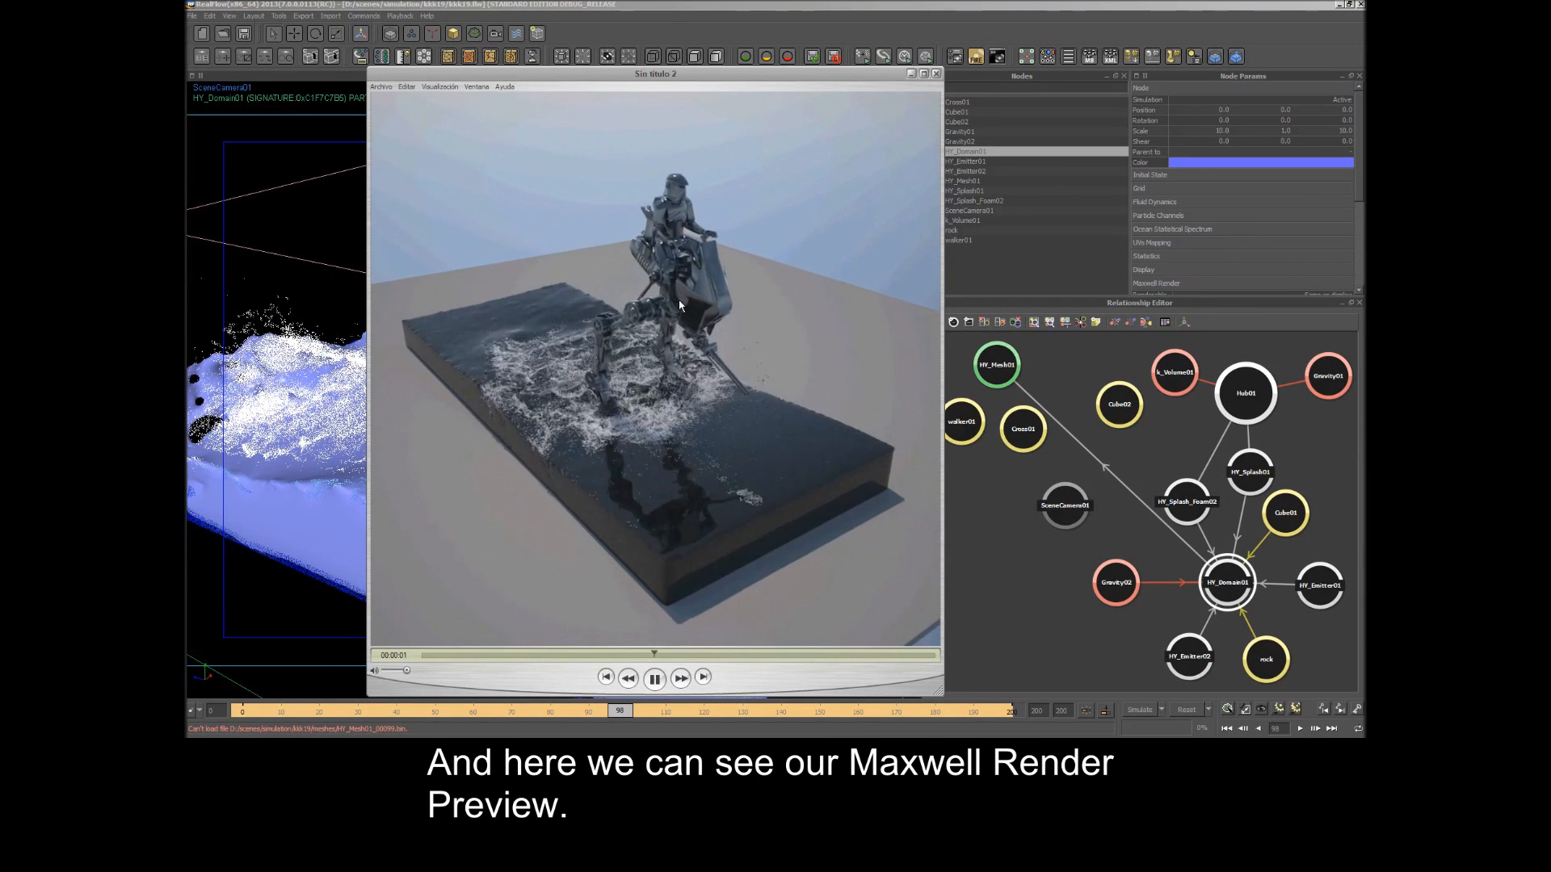